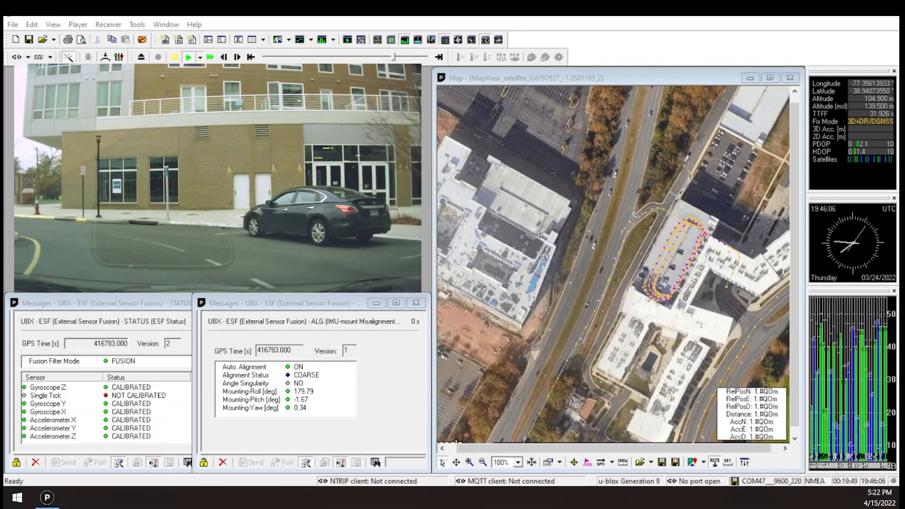
pyautogui.click(188, 56)
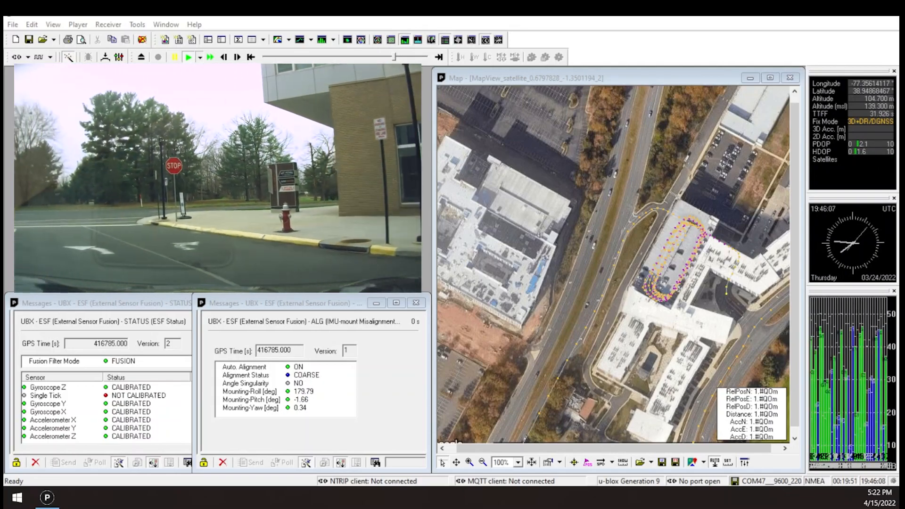